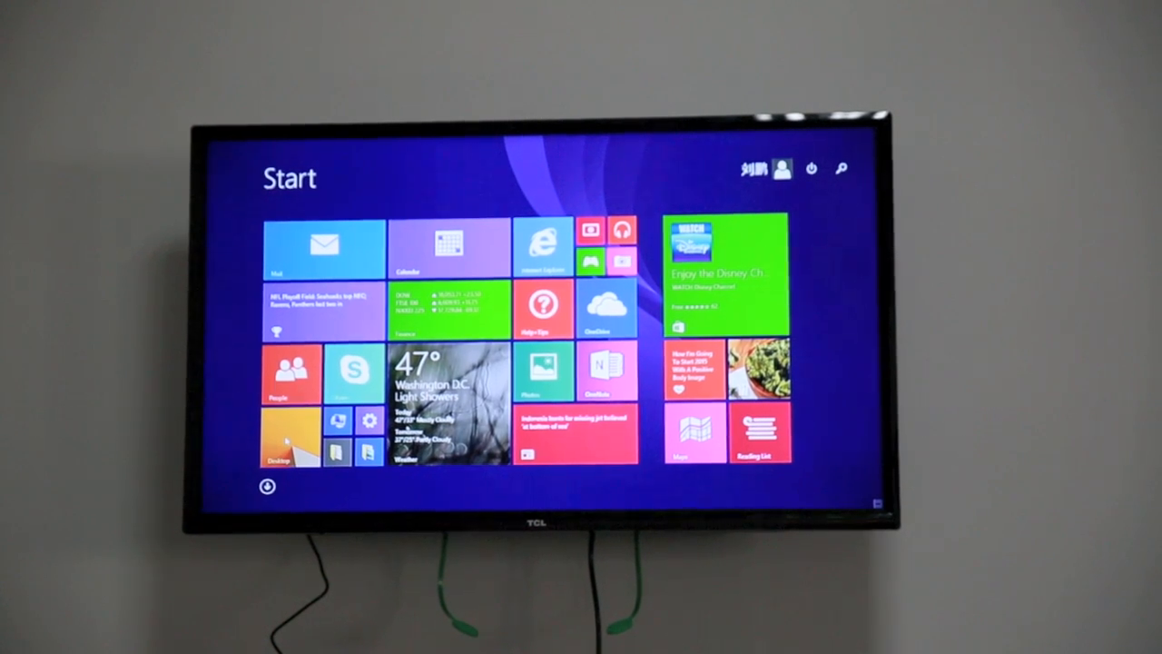
Step: Show the computer's basic system information with the Windows 8.1 edition
click(286, 437)
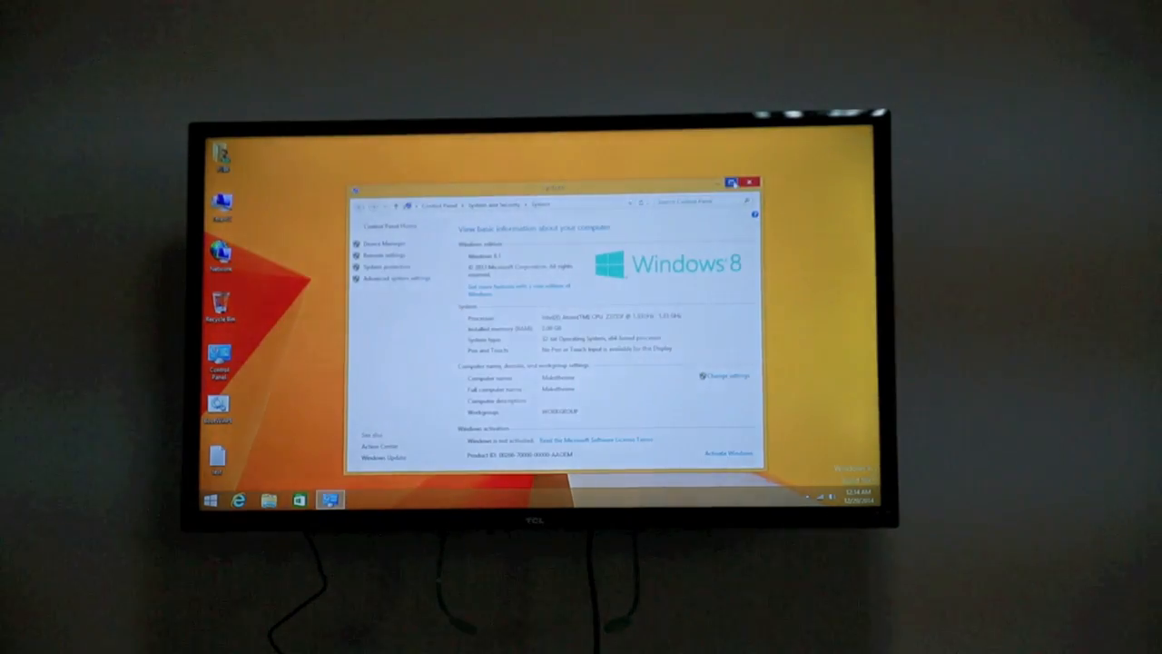
Step: View the Make The One shop in Internet Explorer, then close the browser
click(738, 186)
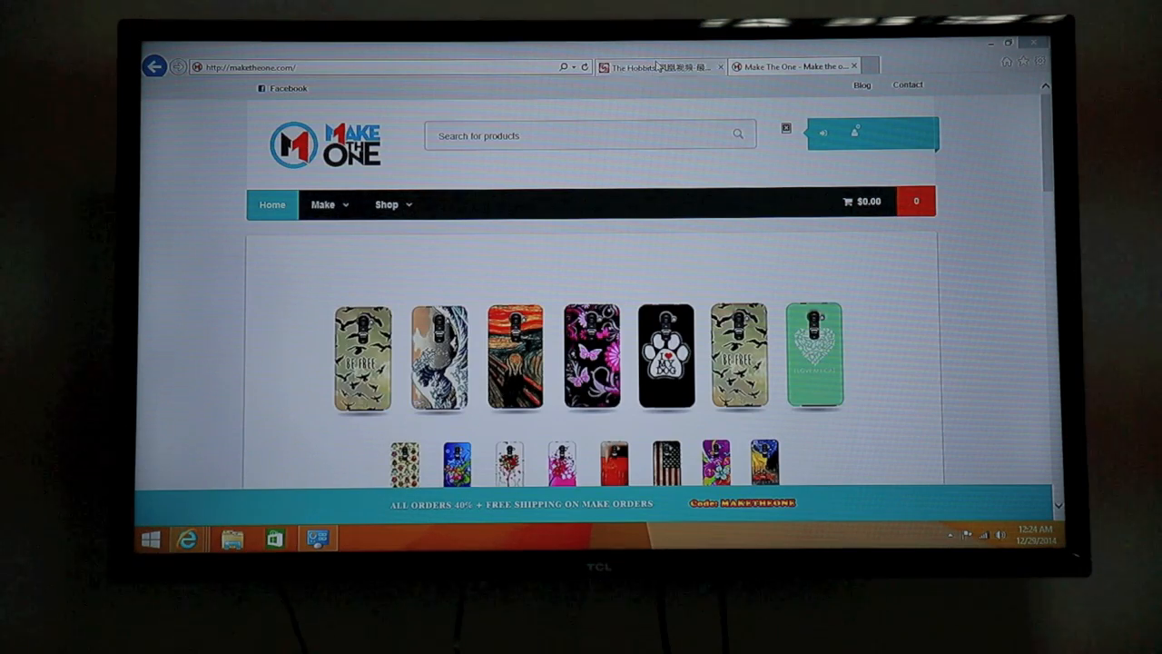
click(657, 65)
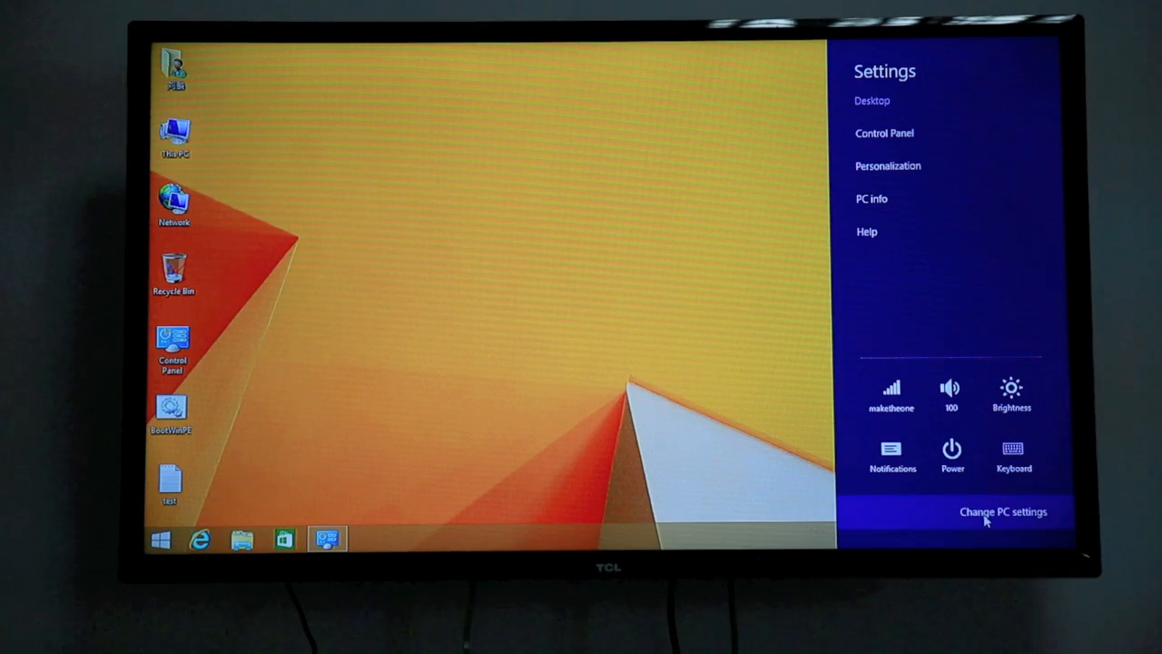
Step: Check Bluetooth is on under PC and devices in PC settings, then return to the desktop
click(1002, 512)
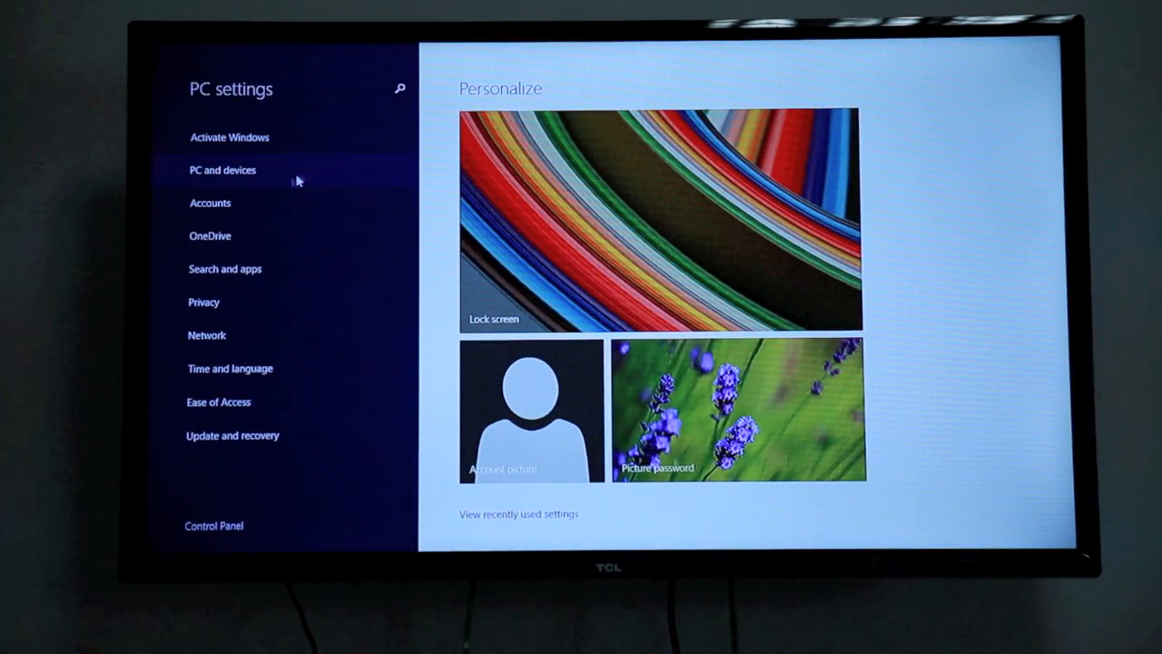
click(222, 171)
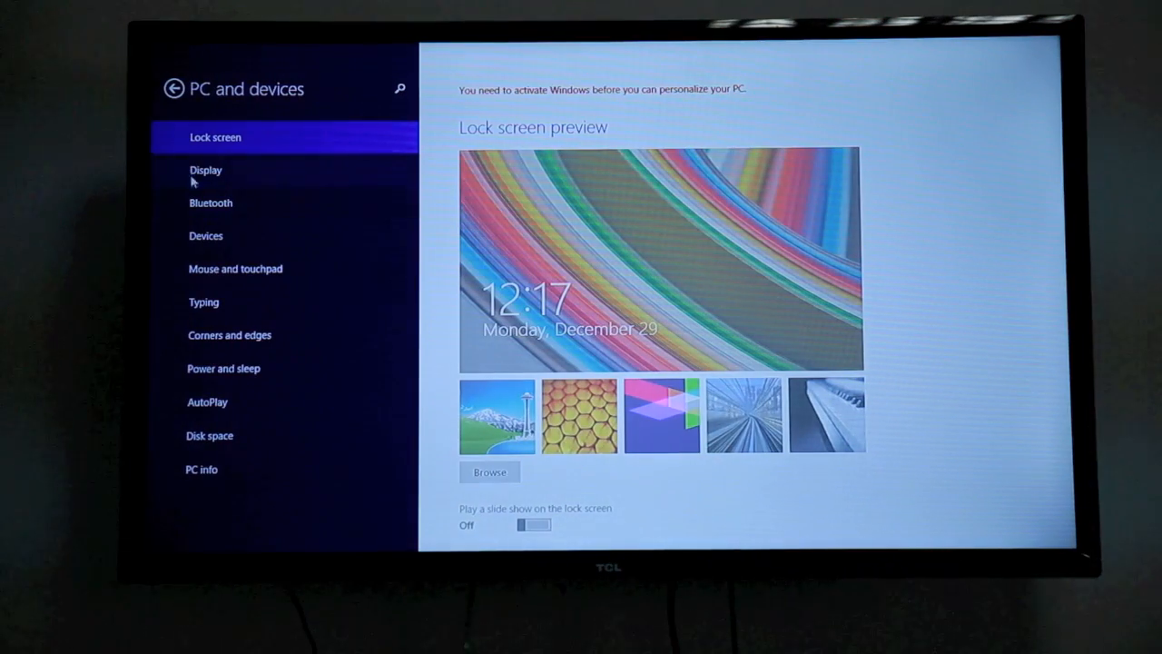
mouse_move(316, 87)
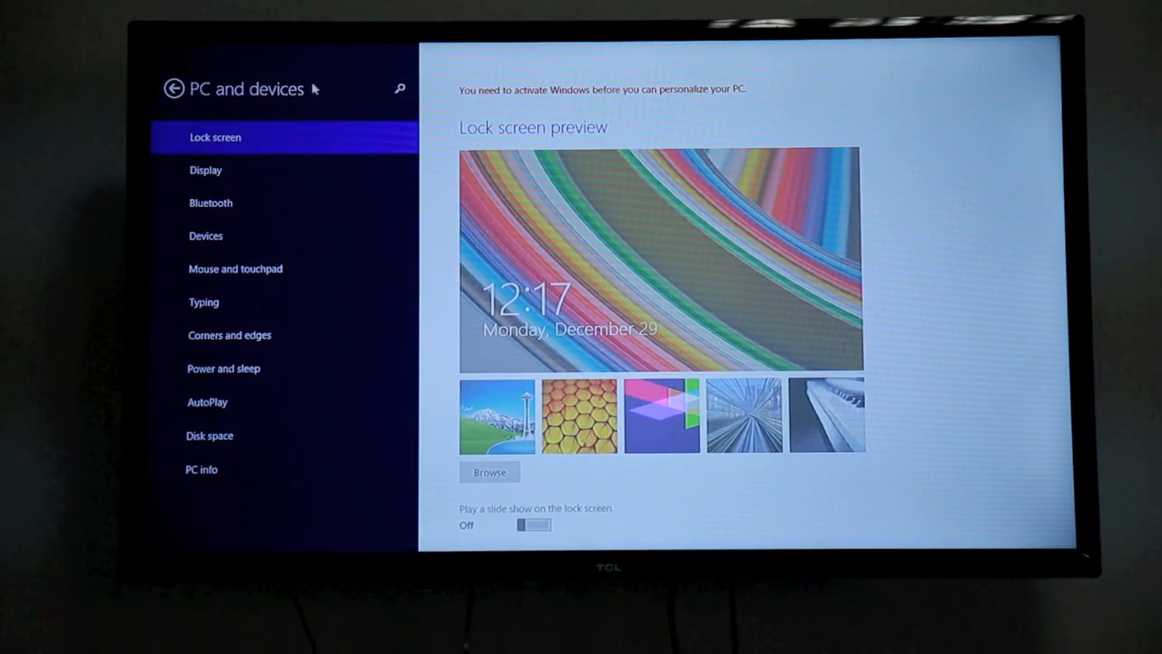
click(211, 203)
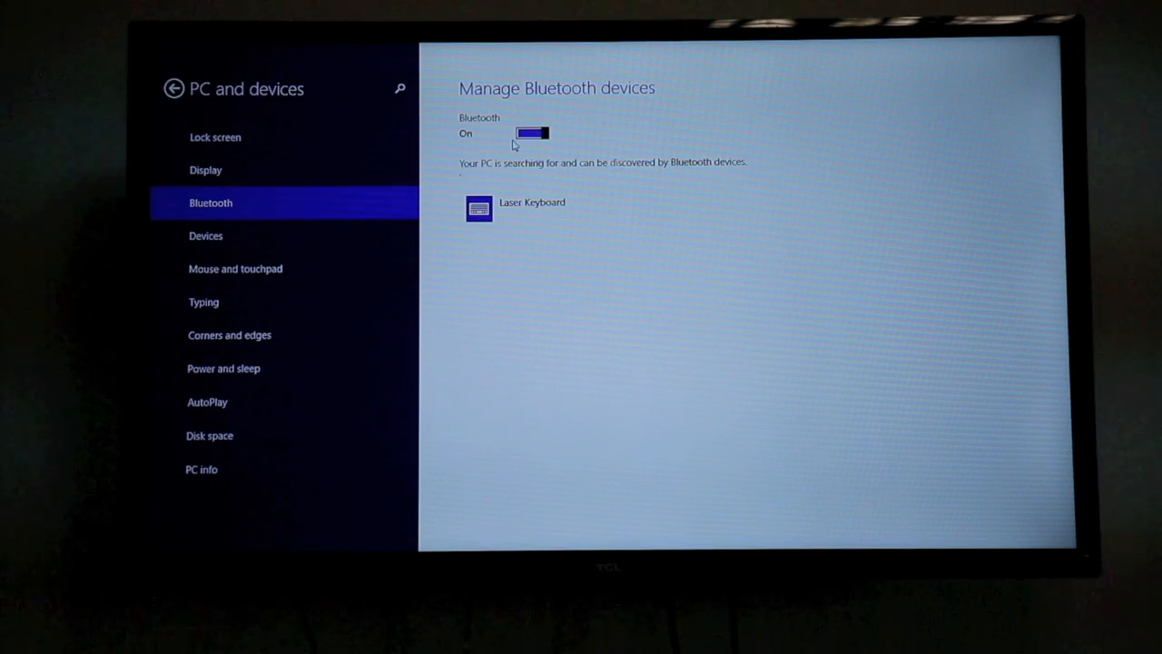
click(532, 203)
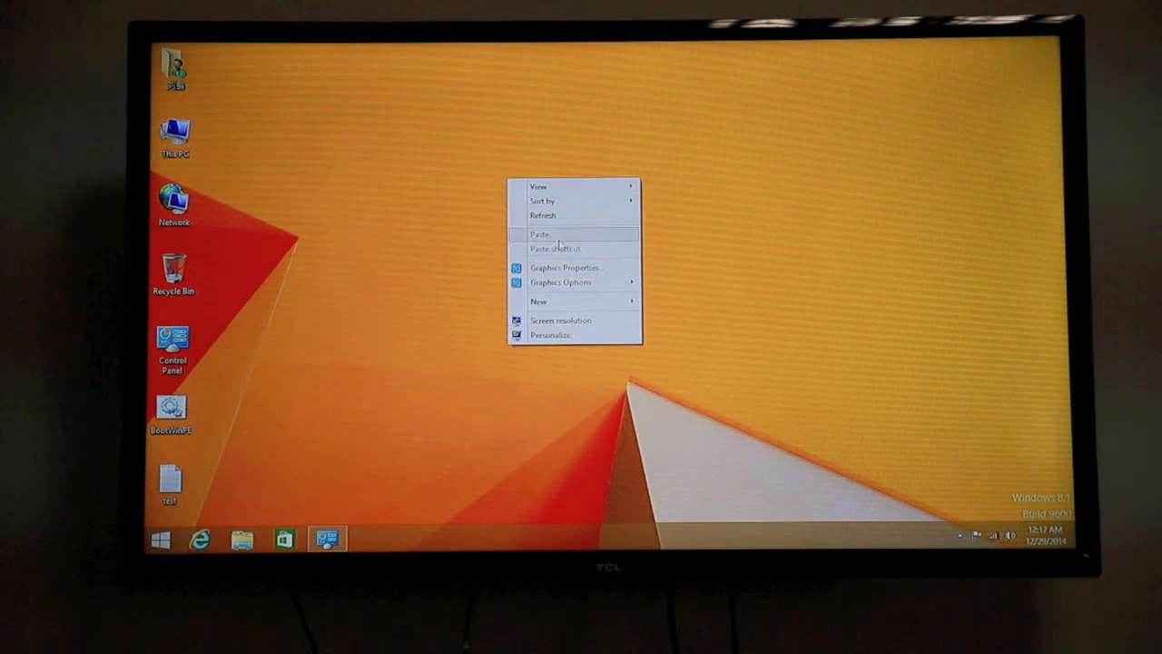
Step: Create a new text document from the desktop's New menu
click(537, 302)
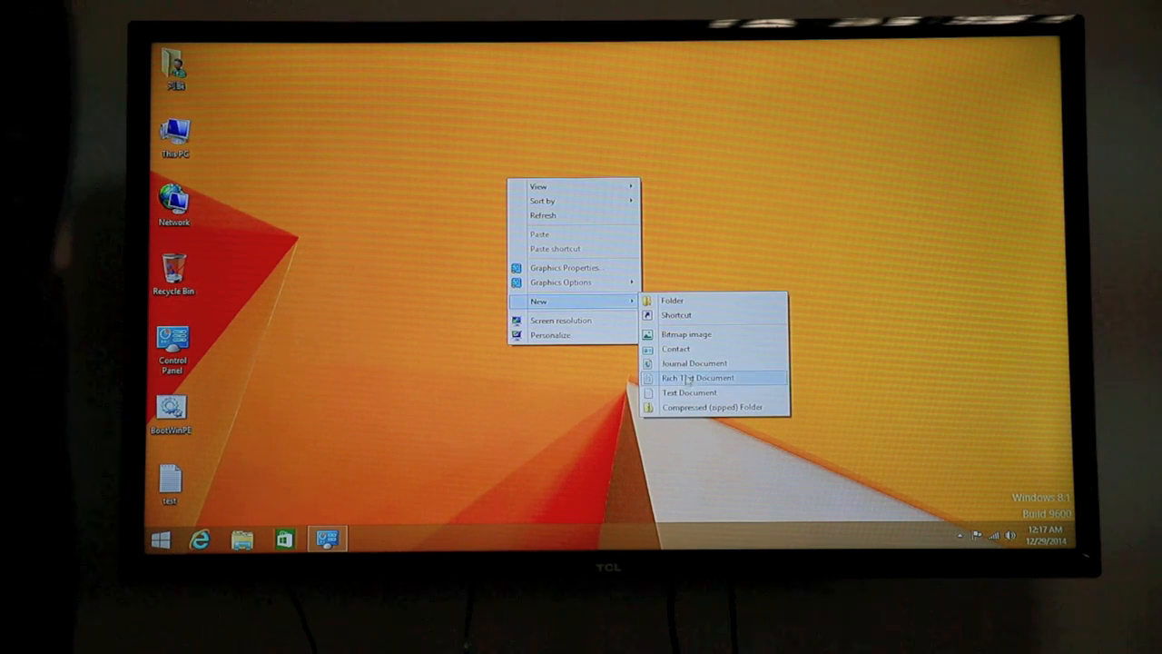
click(689, 392)
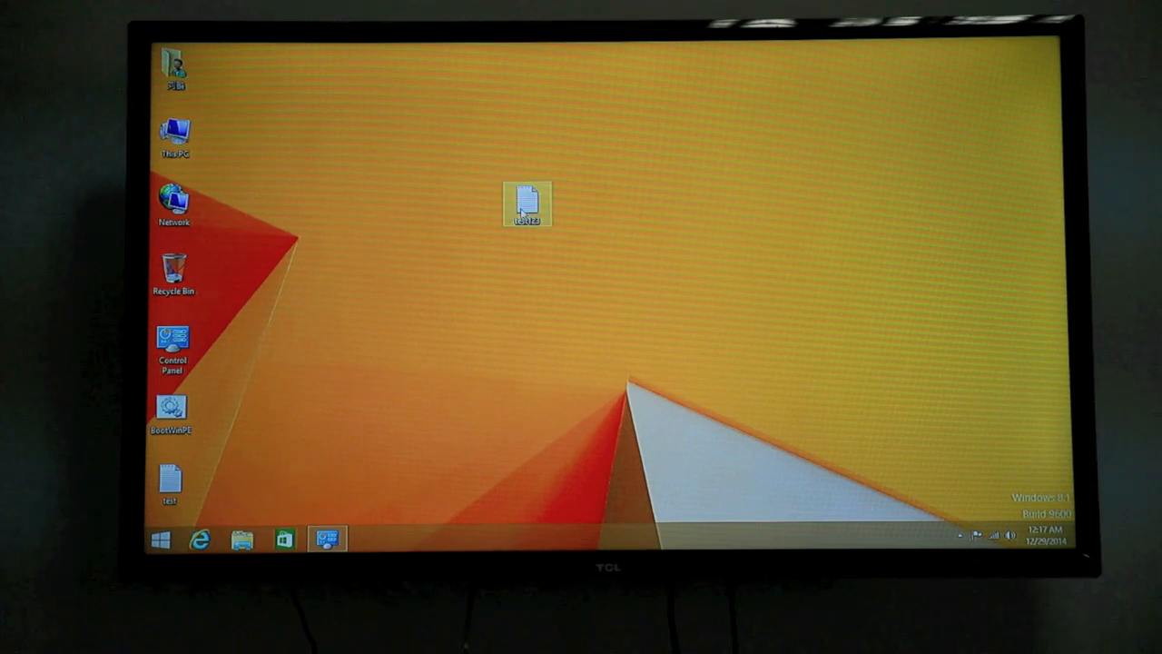
Step: Open the new text document in Notepad and enter 'maketheone'
double_click(527, 204)
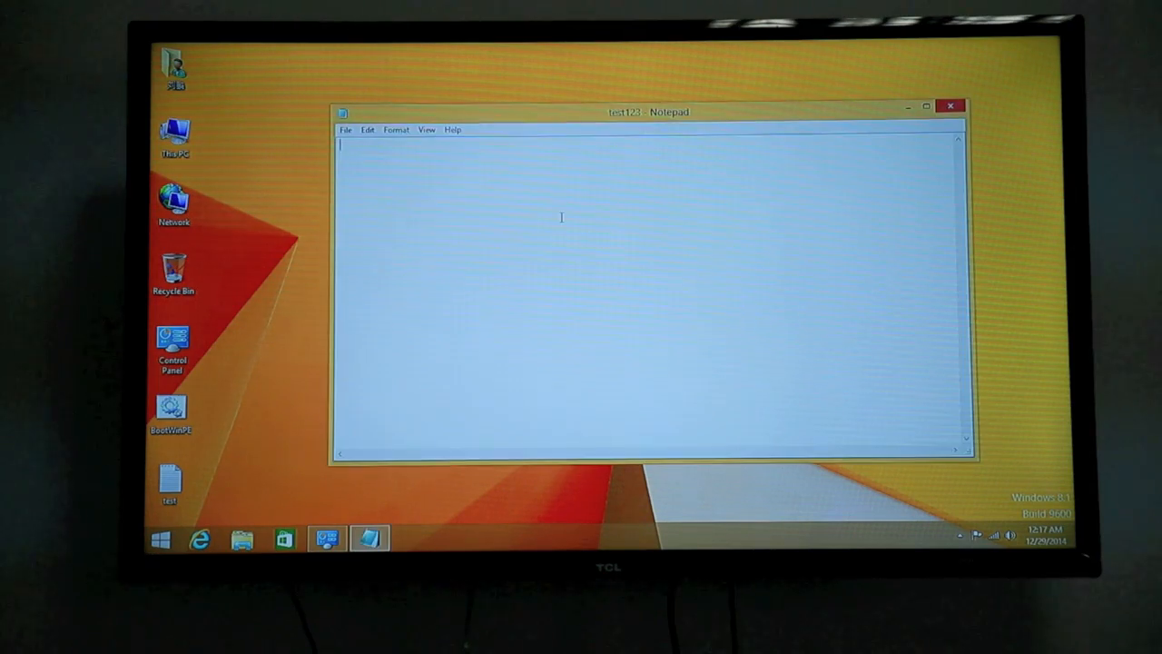
text(ma)
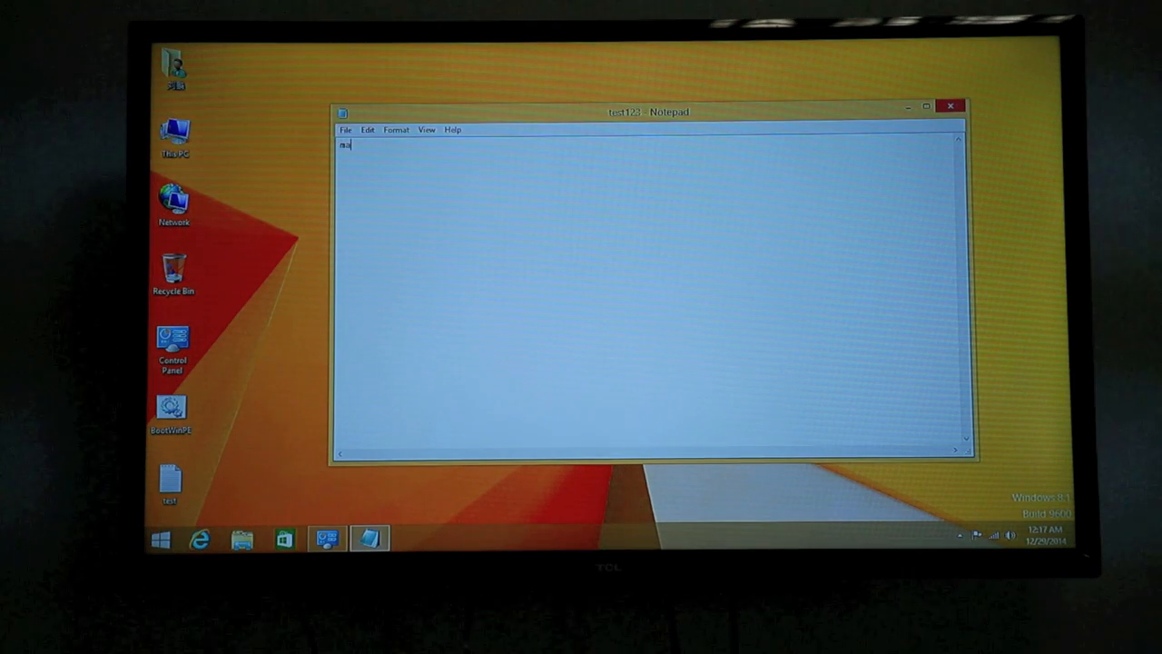
text(keth)
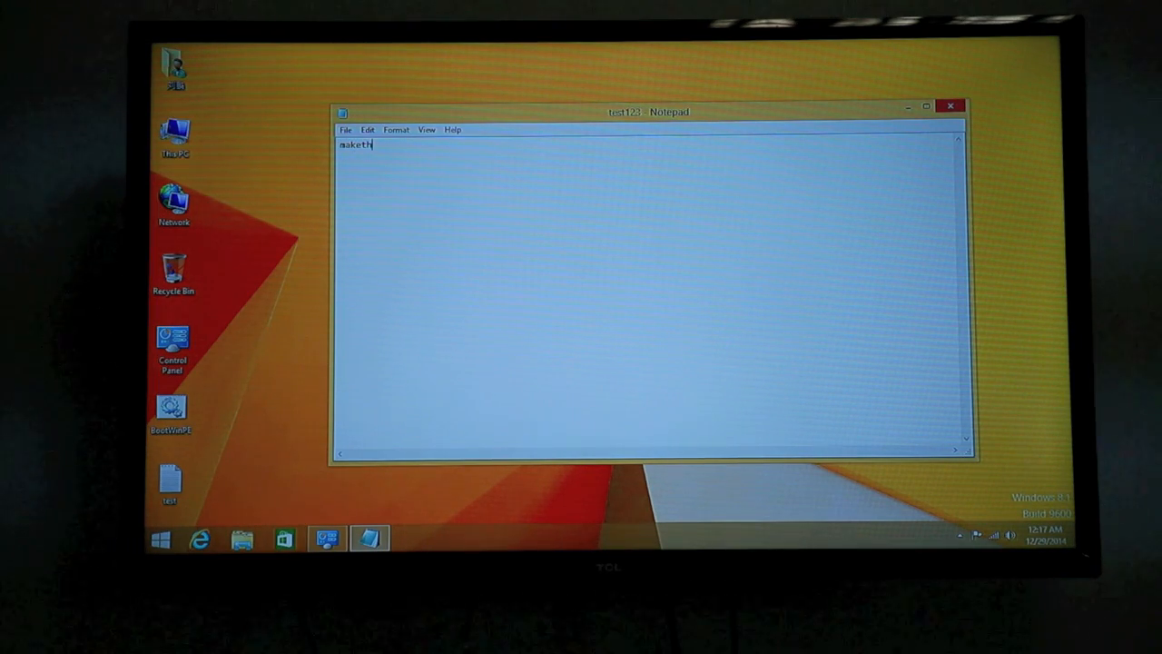
text(eone)
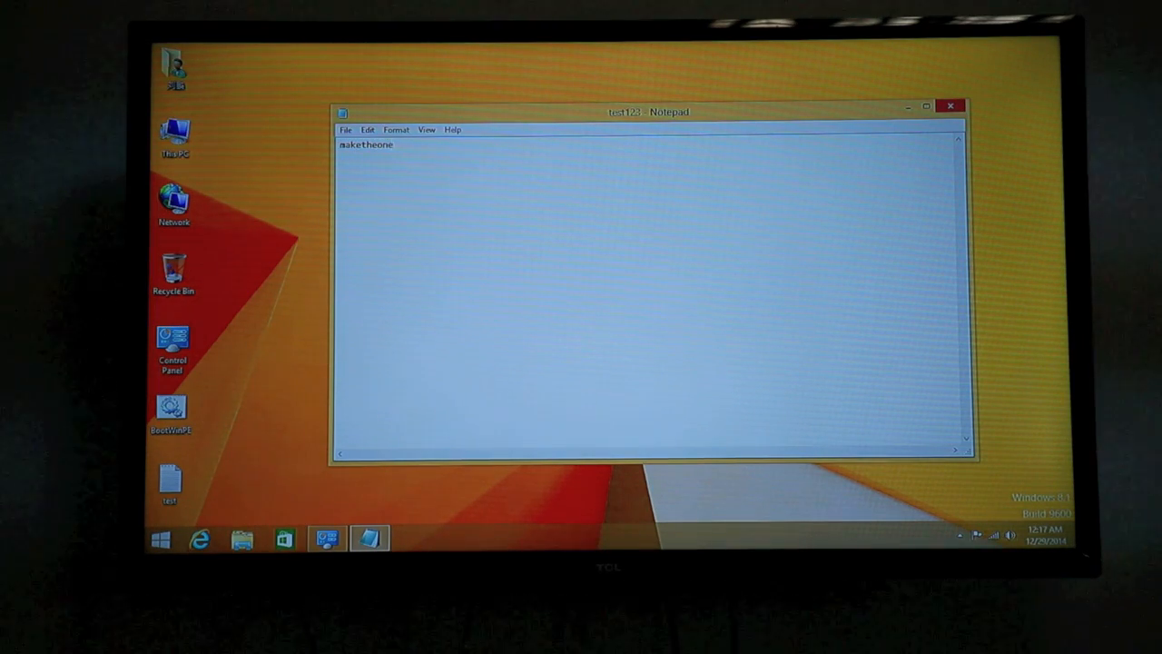